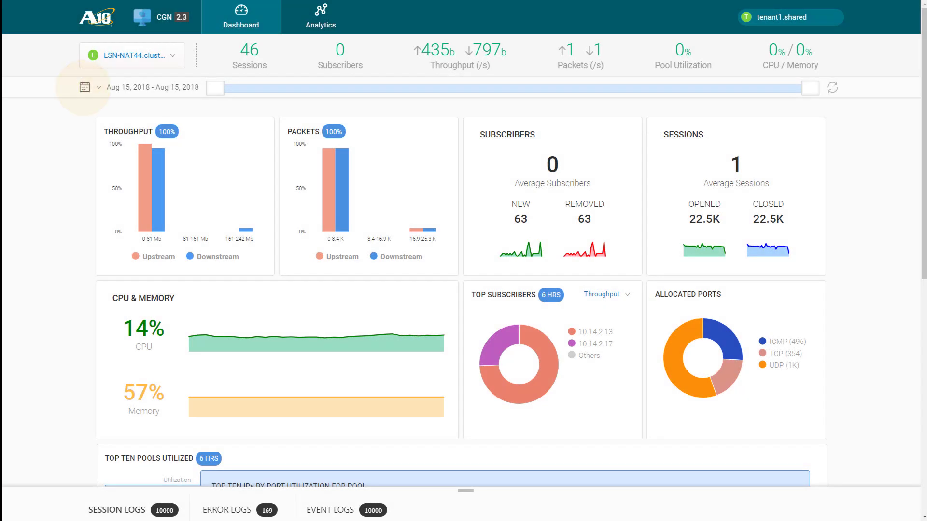
Set the dashboard date range to the last seven days, then reset the timeline to today.
click(85, 87)
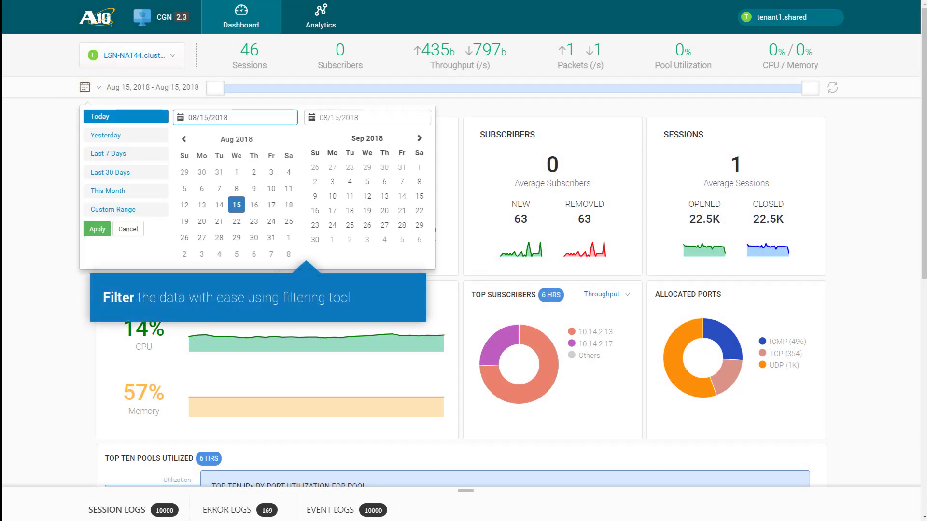
click(126, 153)
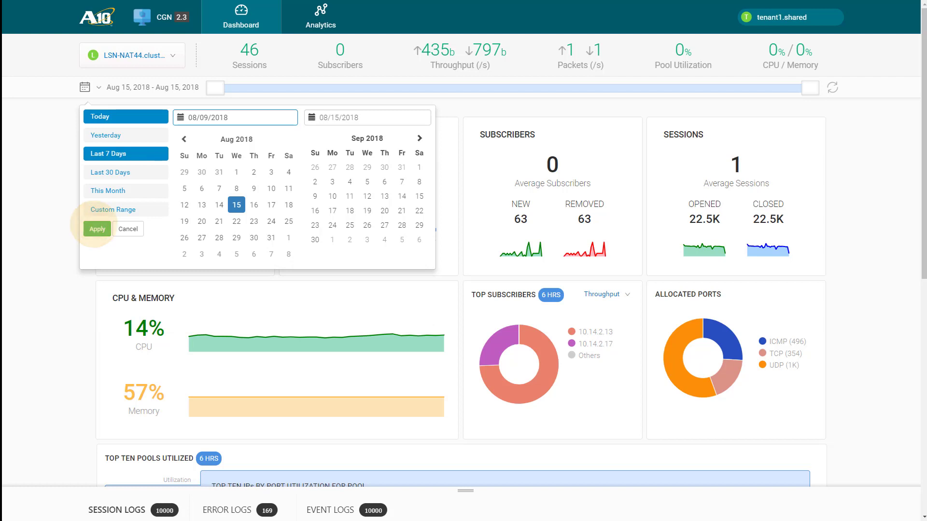
click(97, 229)
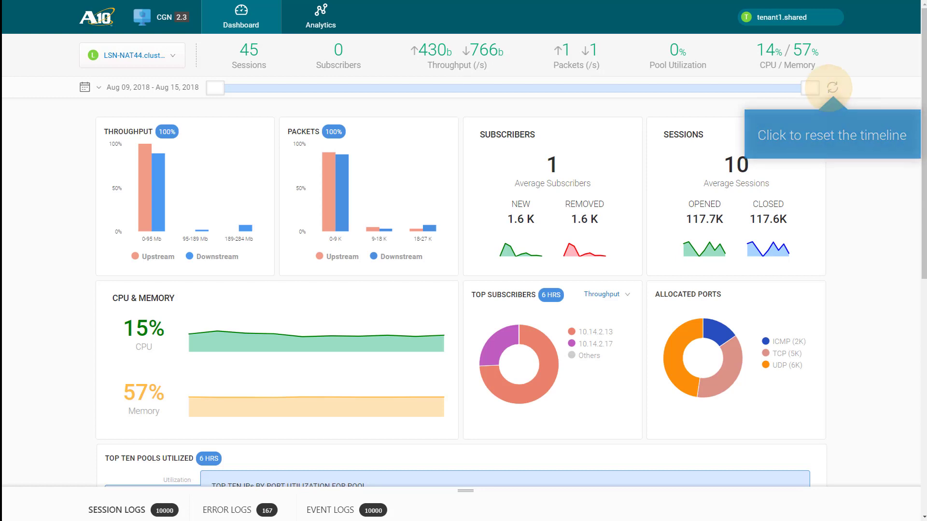
click(831, 87)
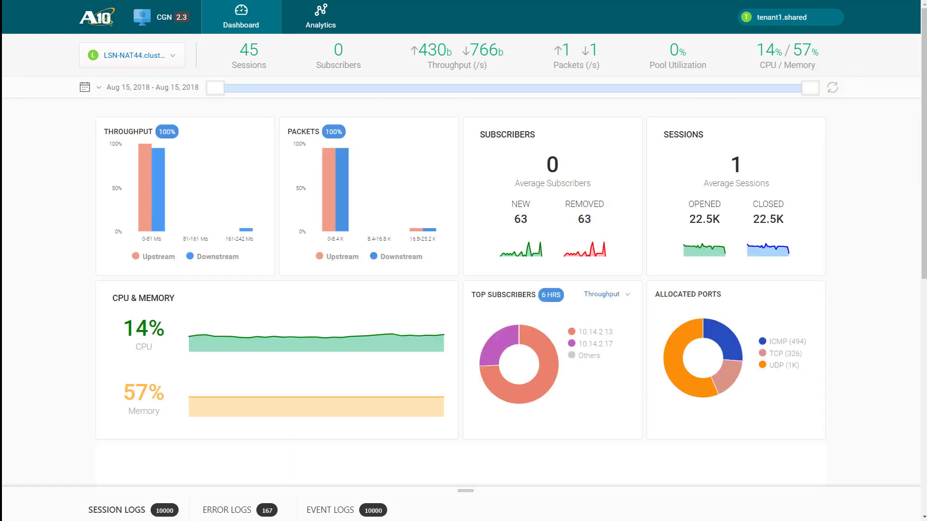
mouse_move(141, 148)
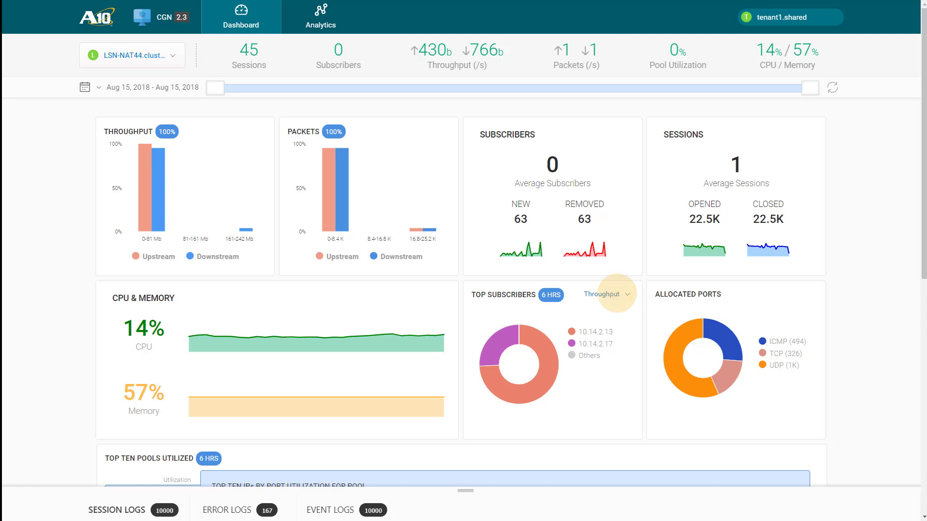
Rank the Top Subscribers card by Sessions instead of Throughput.
click(607, 294)
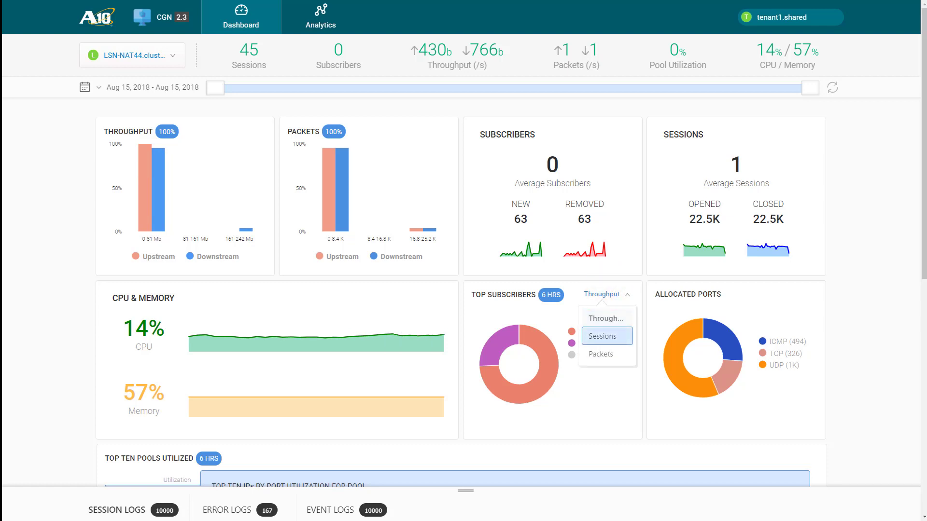
click(603, 336)
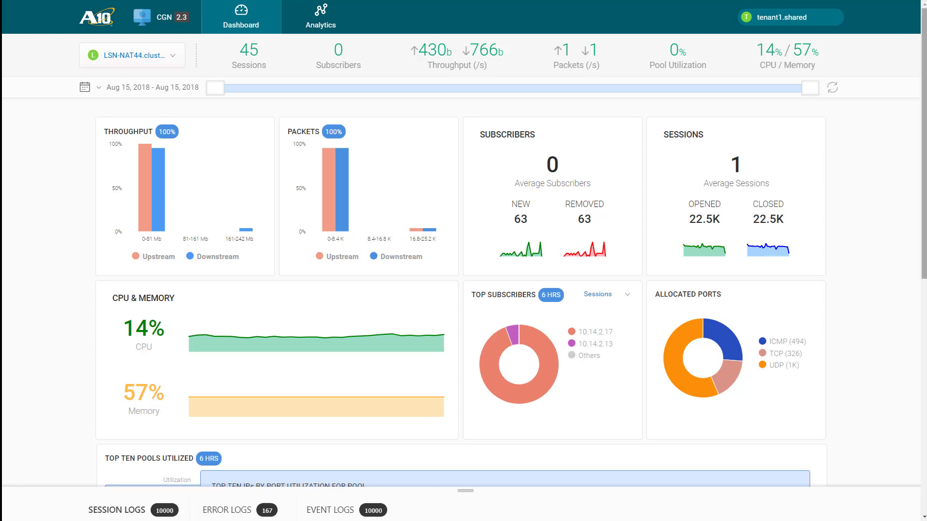
Review the Top Ten Pools Utilized, then switch to the CGN Analytics view.
scroll(down, 3)
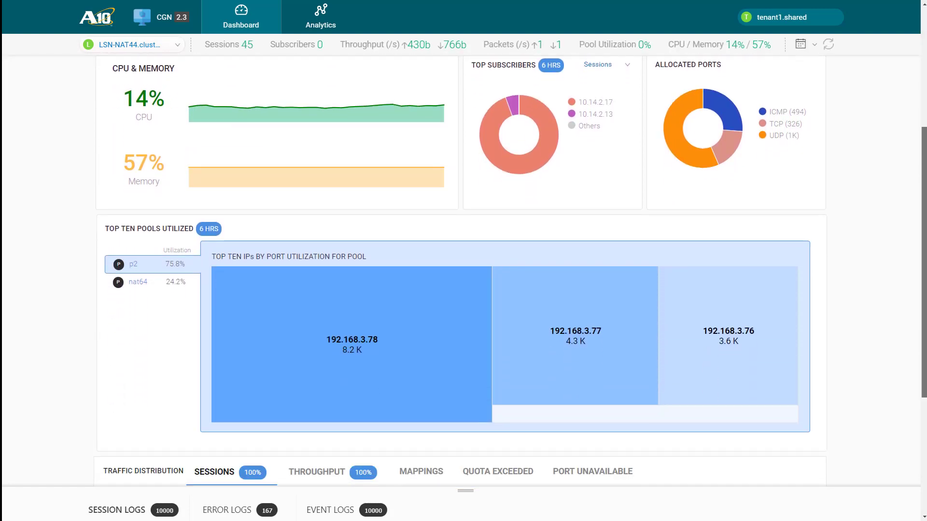
scroll(down, 3)
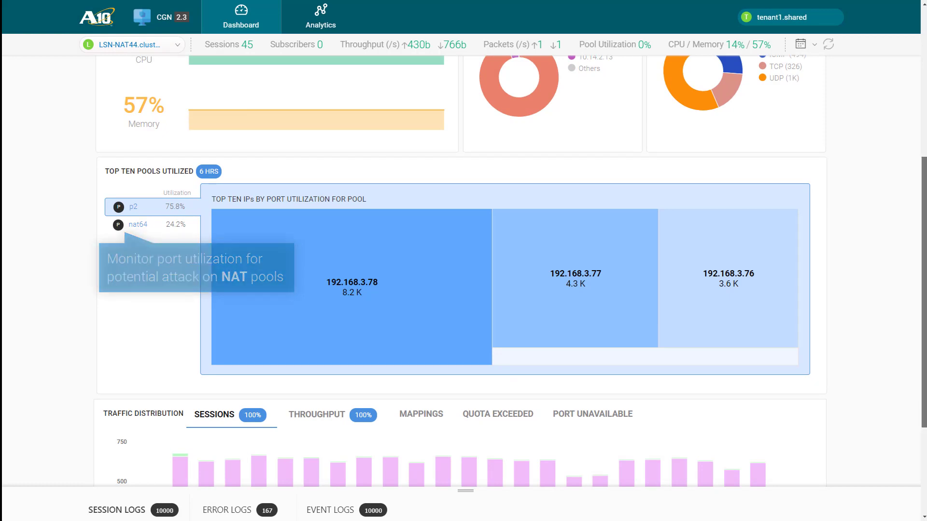
click(138, 223)
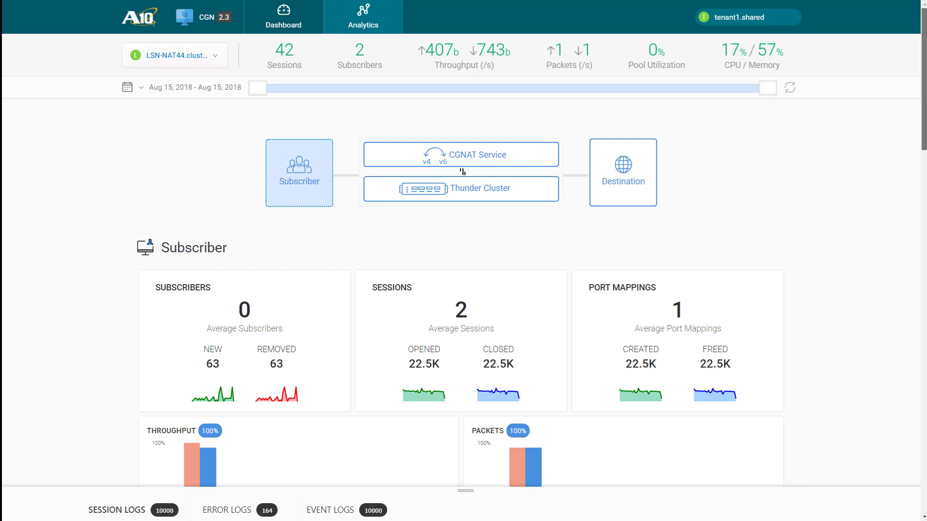
Rank Top Subscribers by Packets in the Downstream direction, 10.14.2.17 leading at 28.7 K.
scroll(down, 3)
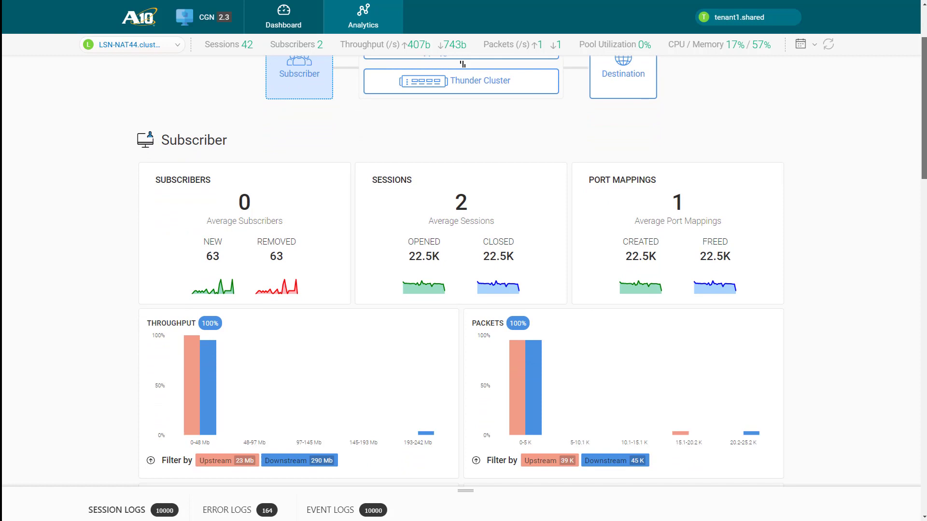
scroll(down, 3)
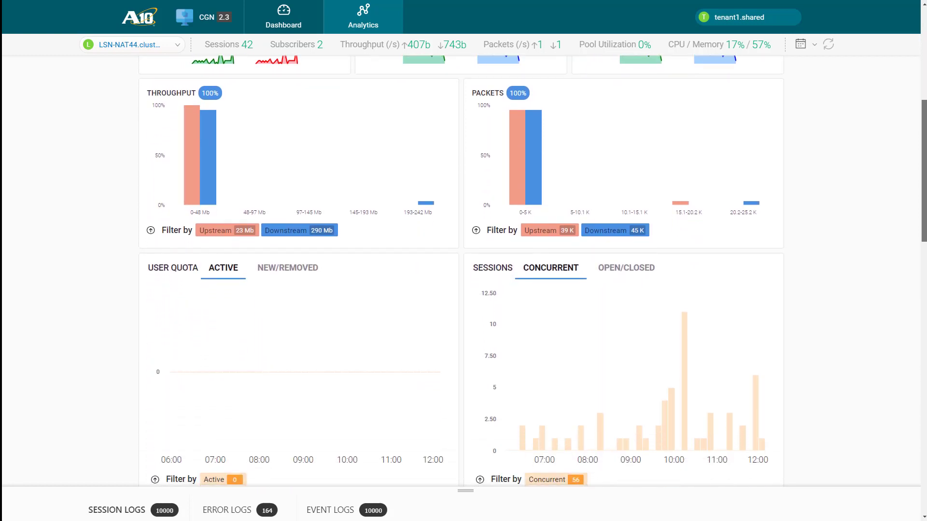
scroll(down, 3)
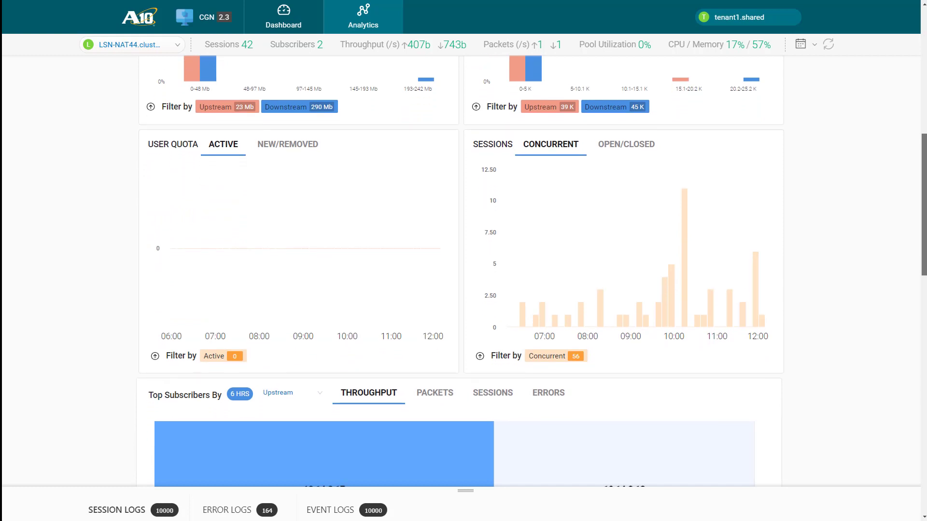
scroll(down, 3)
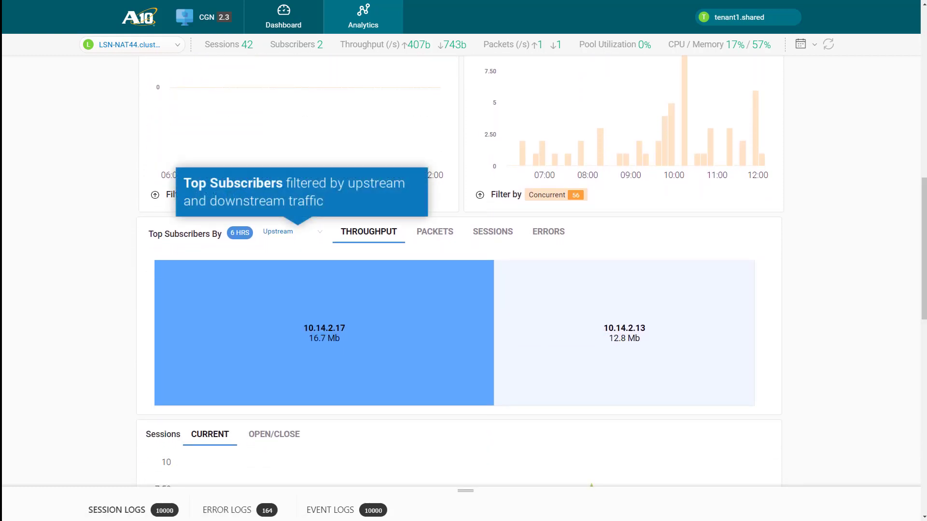
click(434, 231)
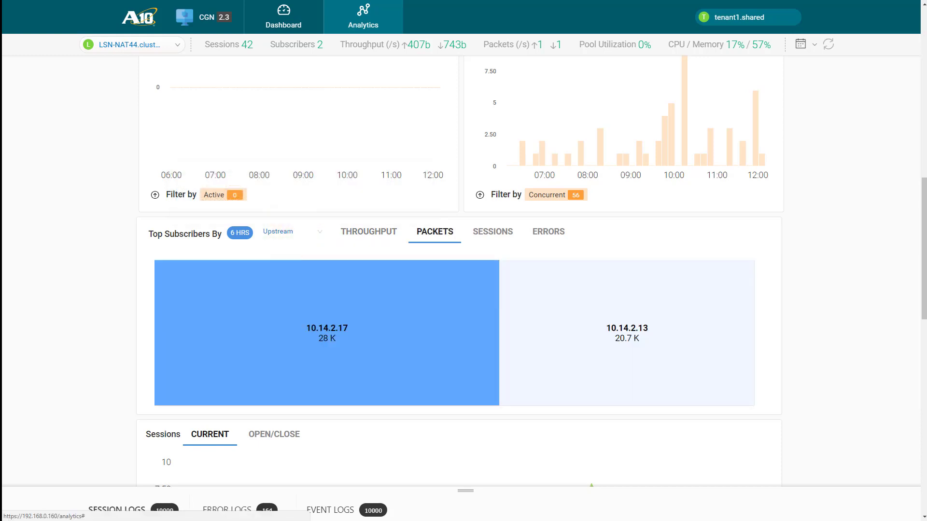
click(290, 231)
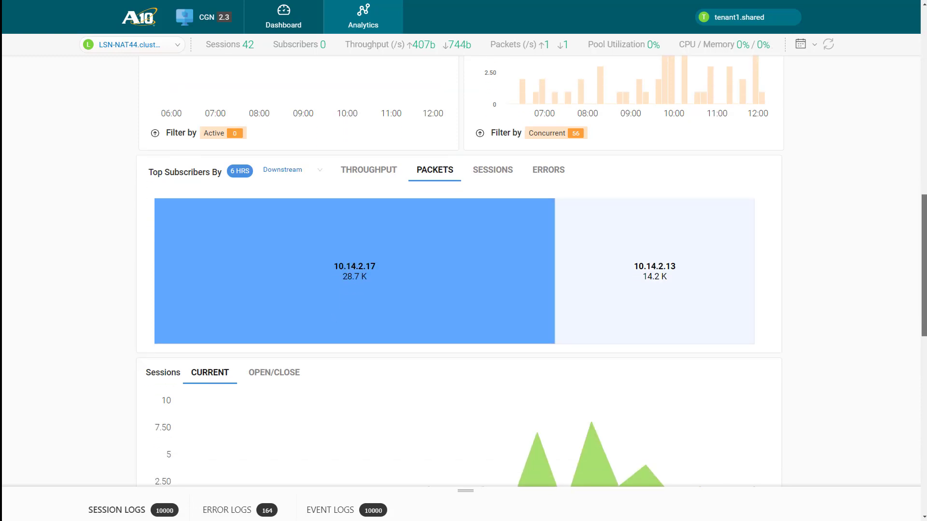
scroll(down, 3)
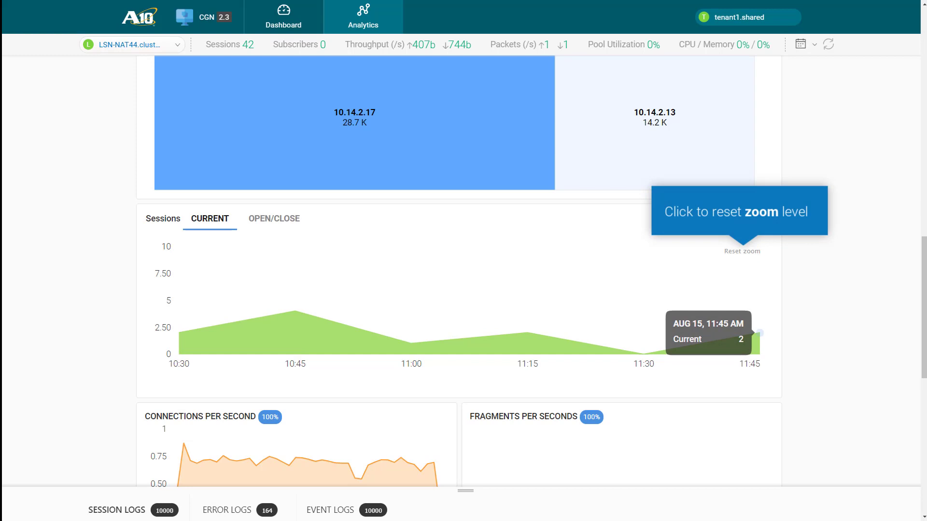
click(742, 251)
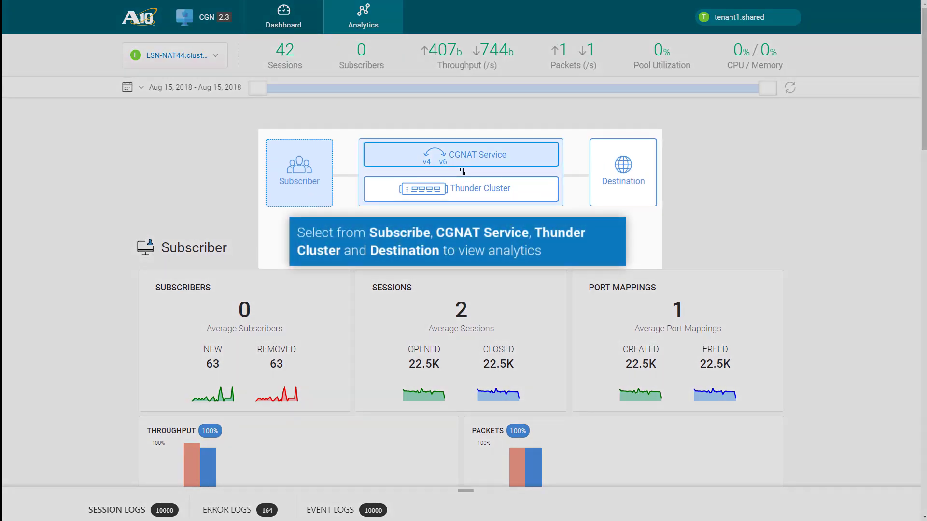
View CGNAT Service and Thunder Cluster analytics, then show the Destination traffic analytics.
click(460, 154)
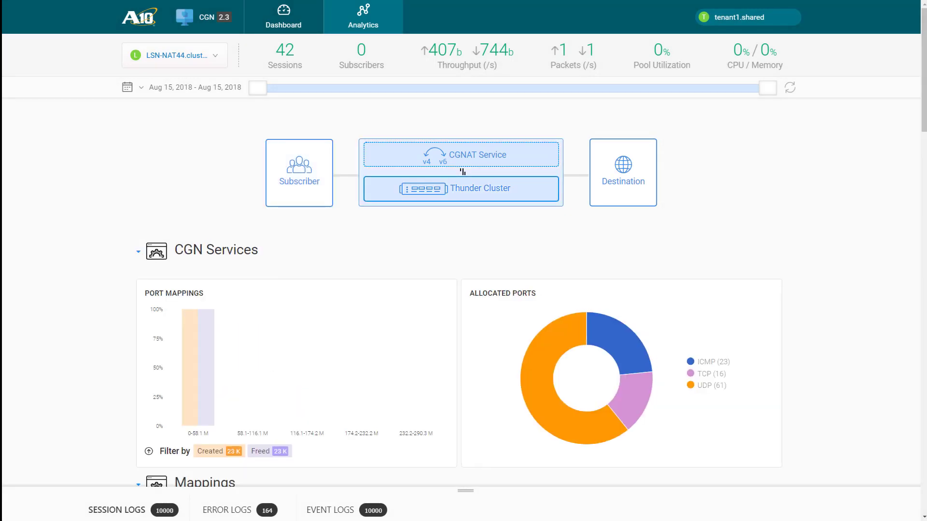
click(460, 188)
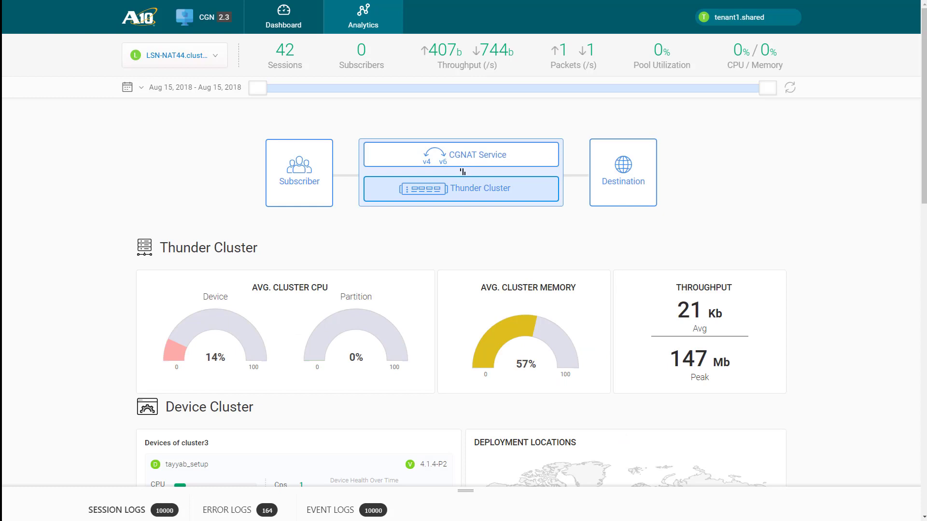
click(622, 172)
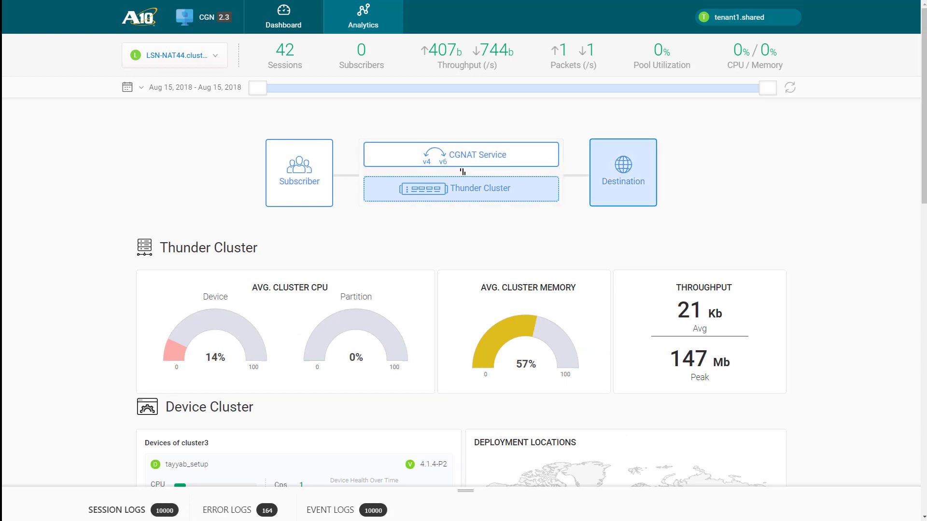
click(623, 171)
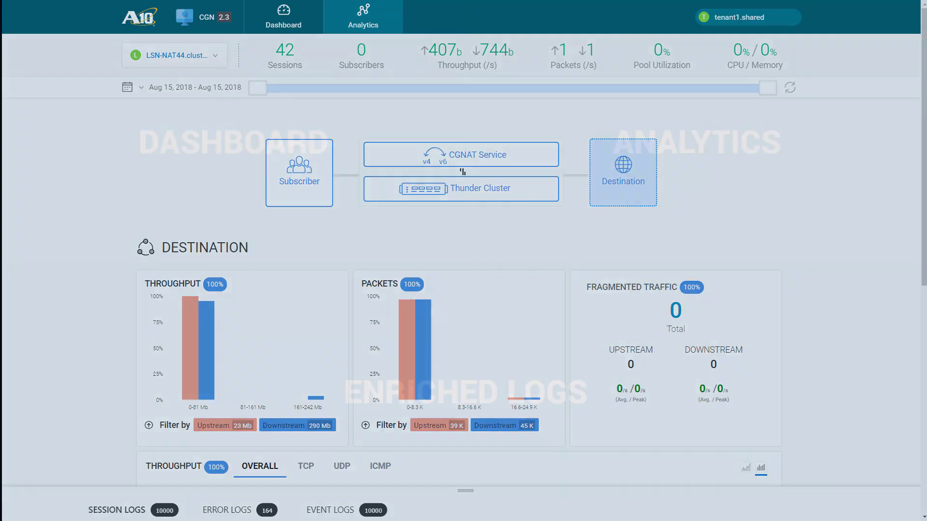
click(283, 17)
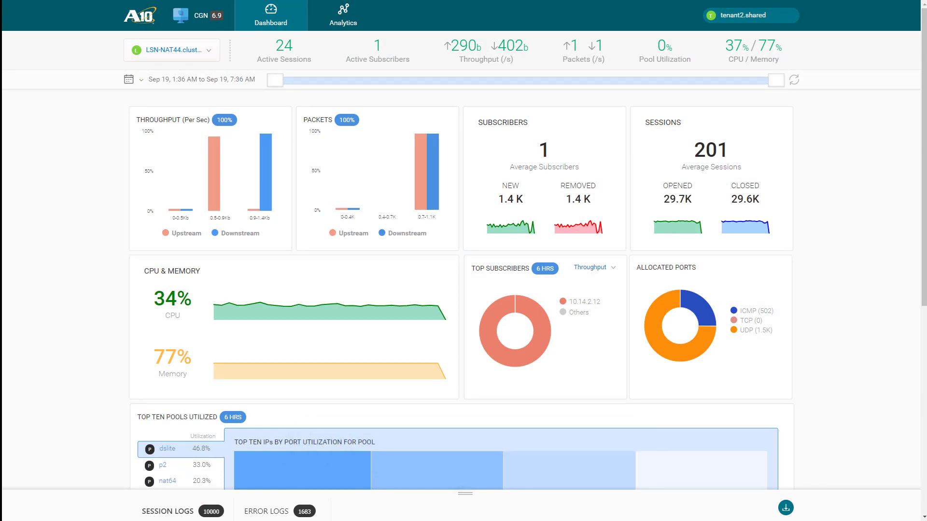
Browse to page 2 of the Session Logs, then switch to the Error Logs list.
click(167, 512)
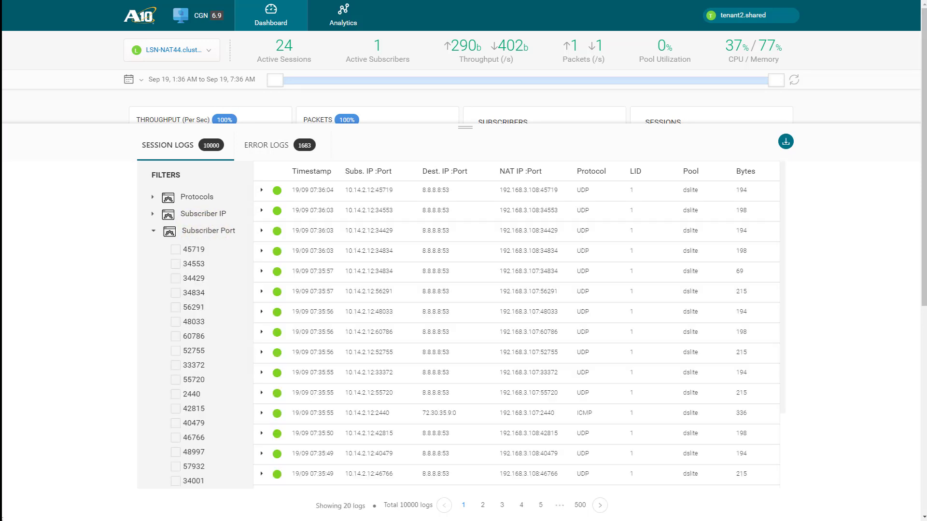
click(482, 504)
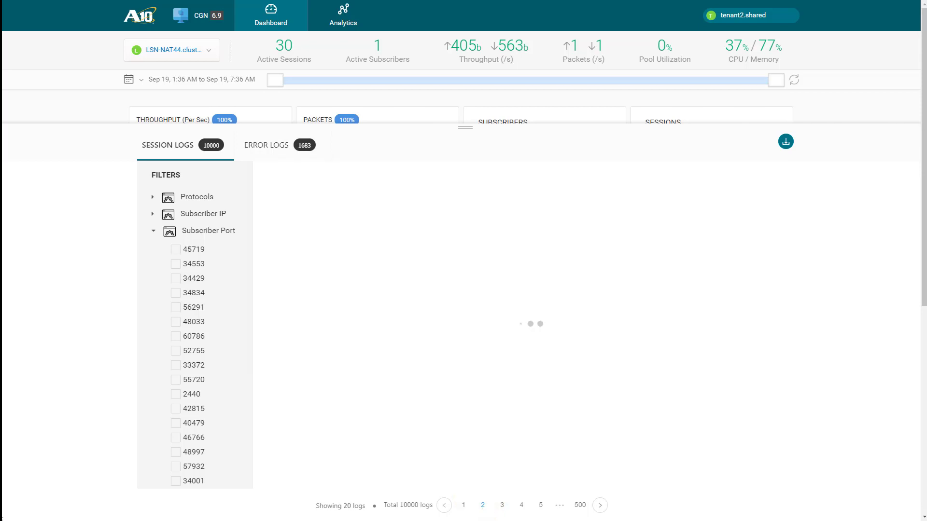
click(266, 145)
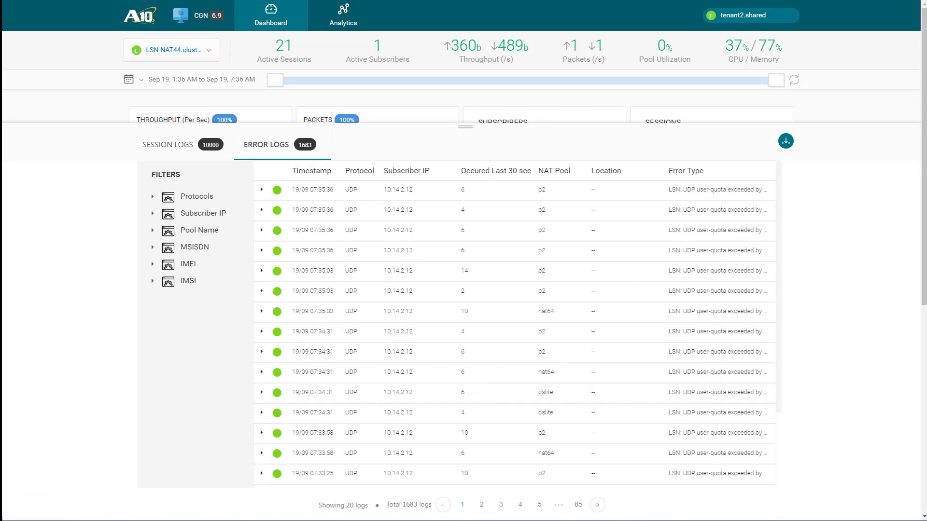
mouse_move(312, 209)
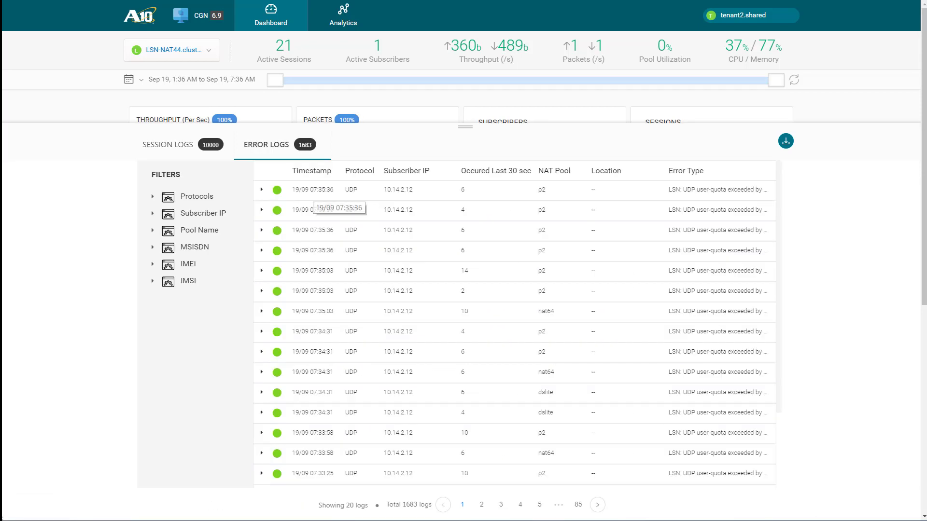
Expand the latest UDP user-quota-exceeded error under LSN-NAT44 to read its details, then collapse it.
click(261, 190)
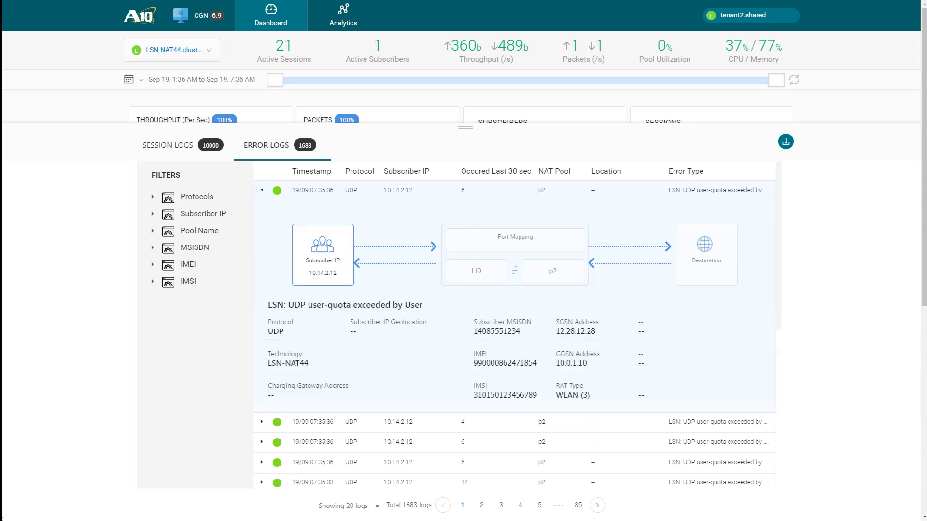
click(261, 190)
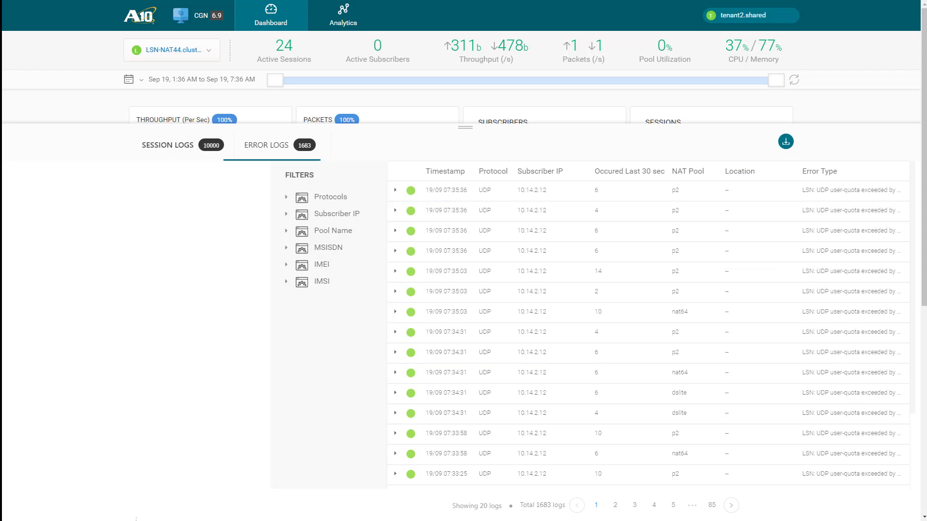